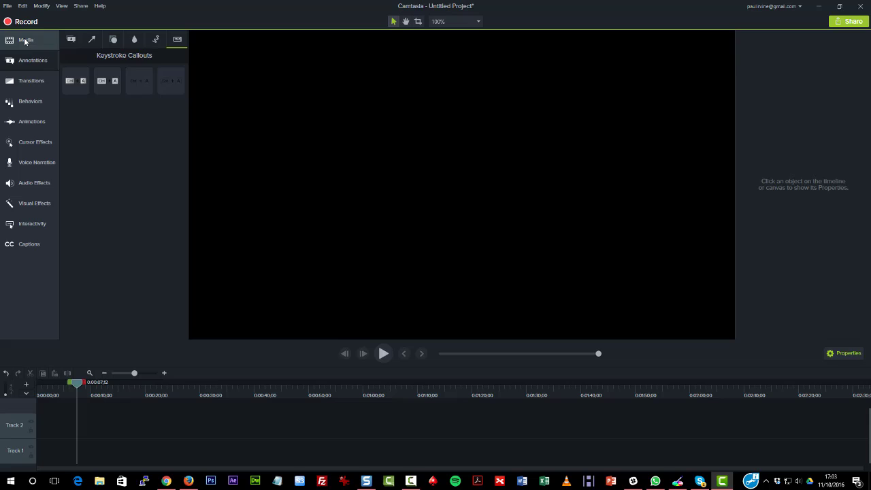
Open the Media bin and switch to the Library of stock backgrounds, icons and music.
{"action": "left_click", "coordinate": [26, 39]}
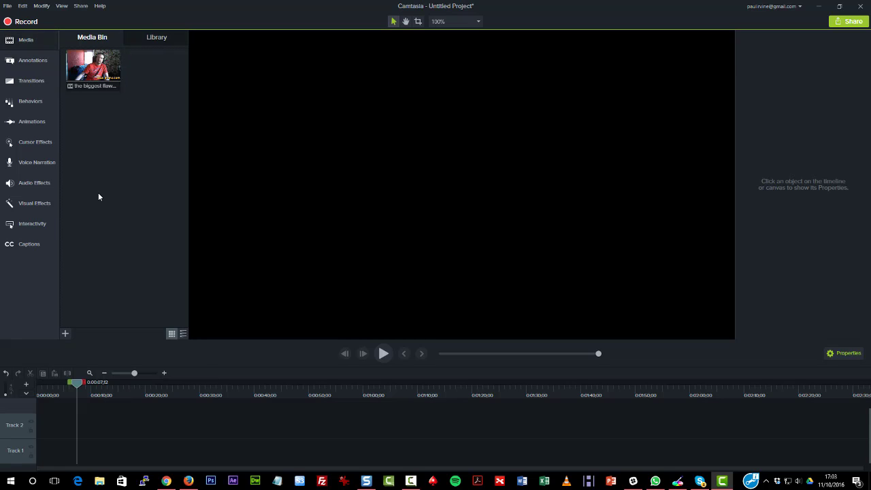
{"action": "left_click", "coordinate": [93, 66]}
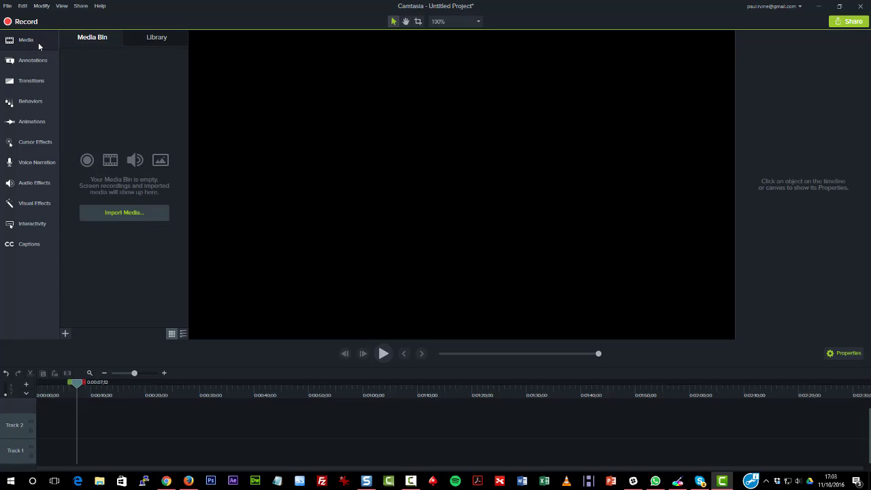
{"action": "left_click", "coordinate": [156, 37]}
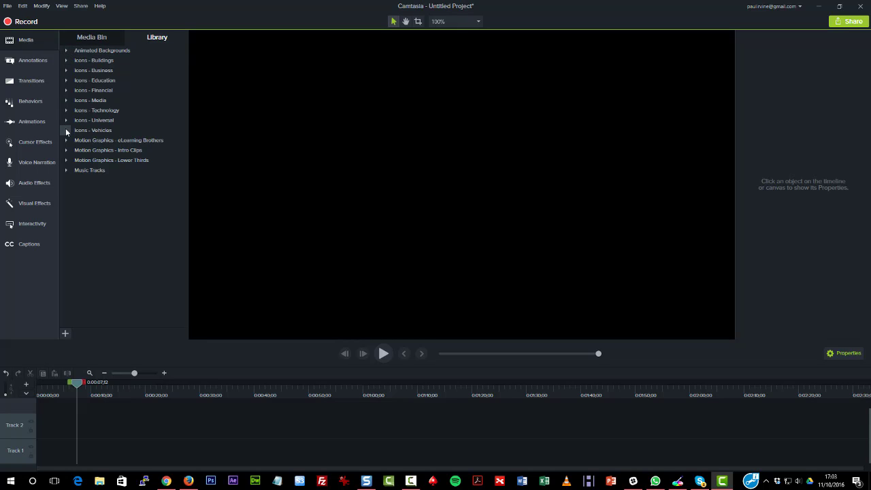
{"action": "mouse_move", "coordinate": [66, 149]}
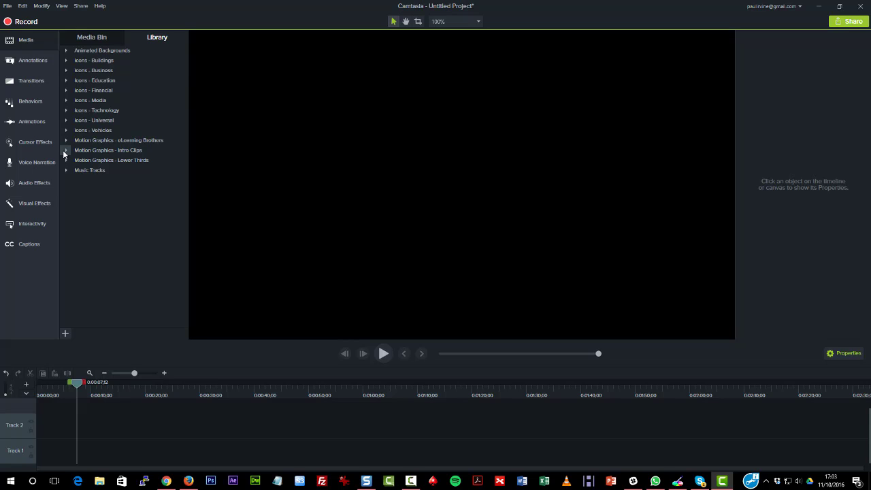
Expand Animated Backgrounds, then preview the cut between bokeh-dots and laptop-open on Track 1.
{"action": "left_click", "coordinate": [66, 50]}
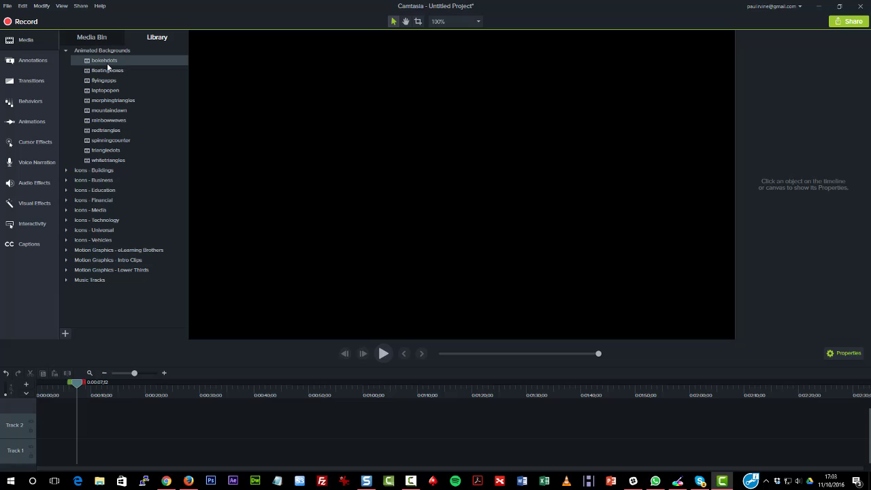
{"action": "mouse_move", "coordinate": [104, 62]}
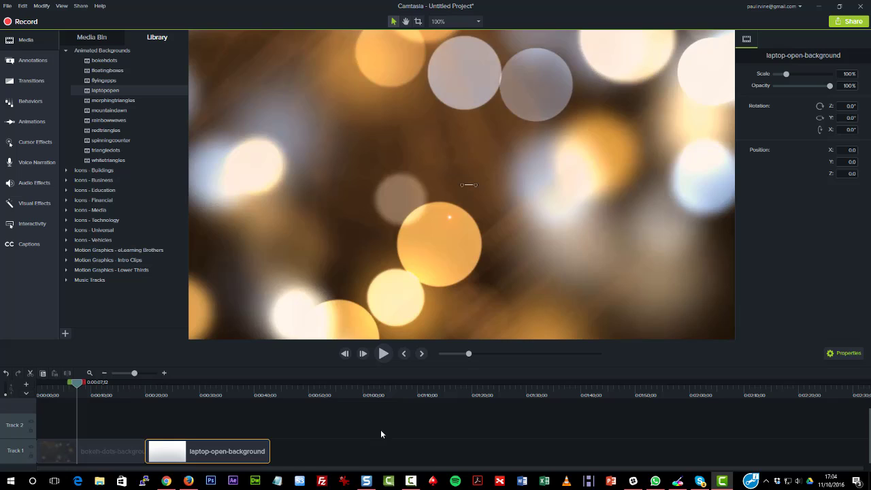
{"action": "mouse_move", "coordinate": [366, 424]}
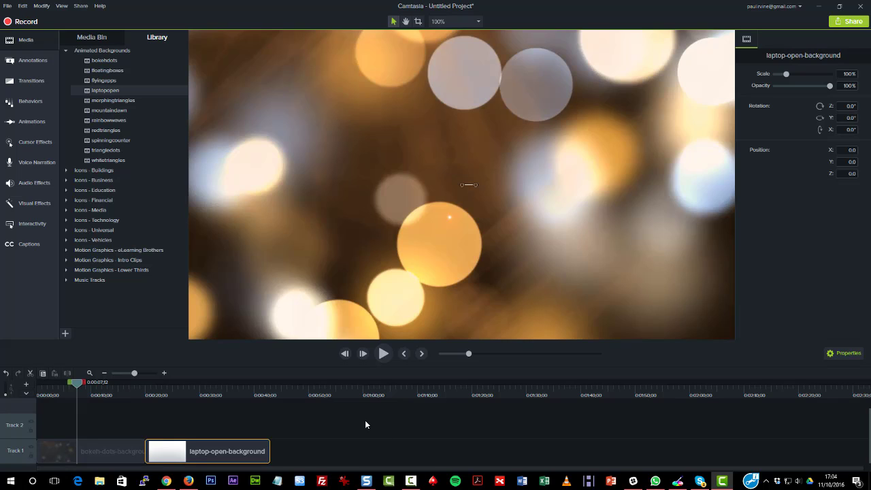
{"action": "mouse_move", "coordinate": [143, 394]}
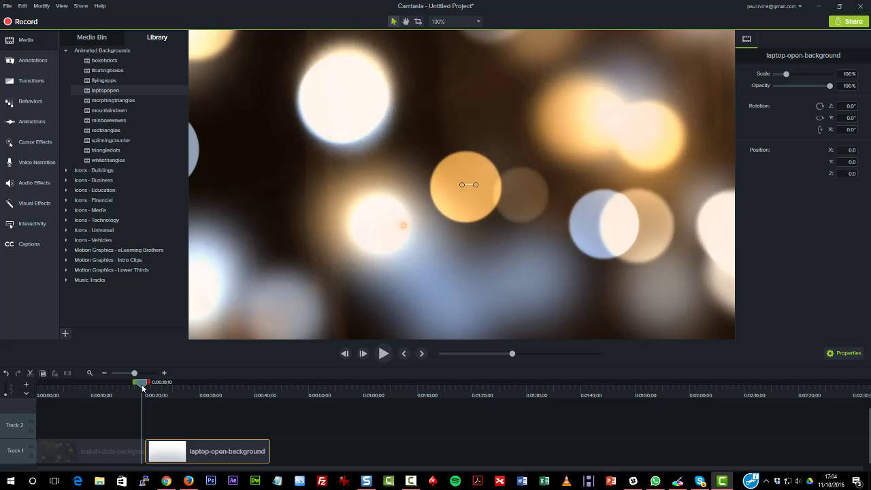
{"action": "left_click_drag", "start_coordinate": [145, 381], "coordinate": [140, 382]}
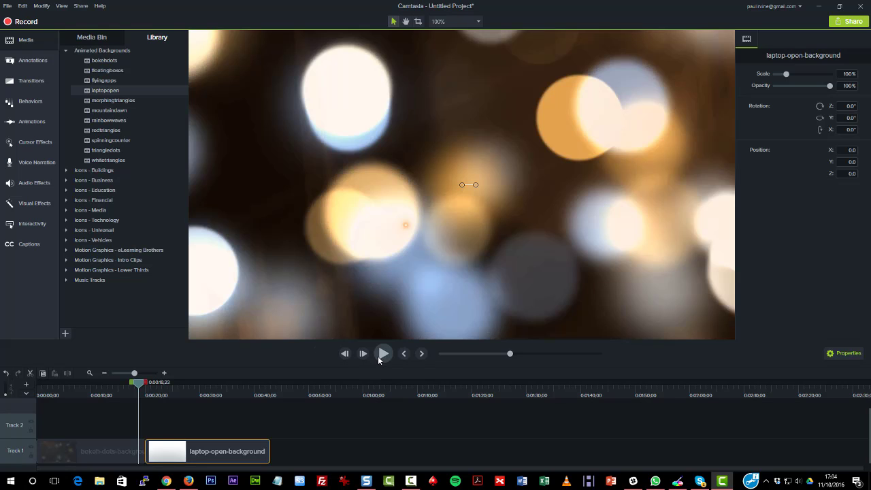
{"action": "mouse_move", "coordinate": [383, 353]}
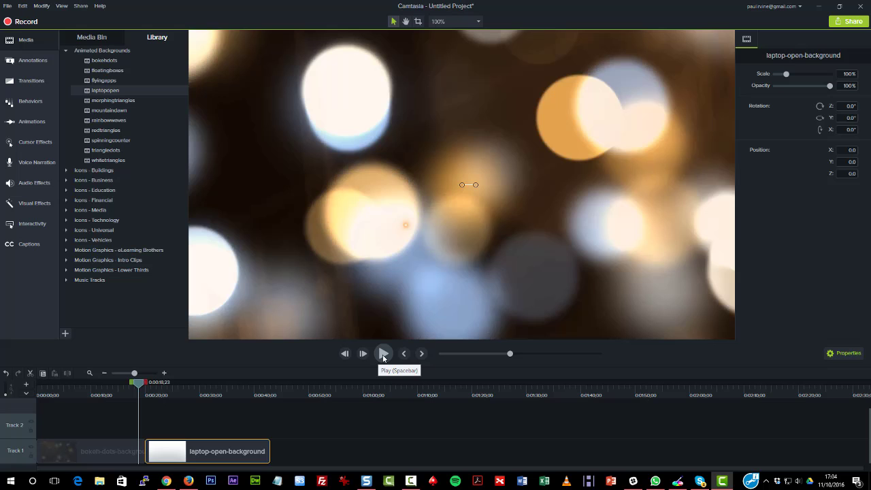
{"action": "left_click", "coordinate": [383, 353]}
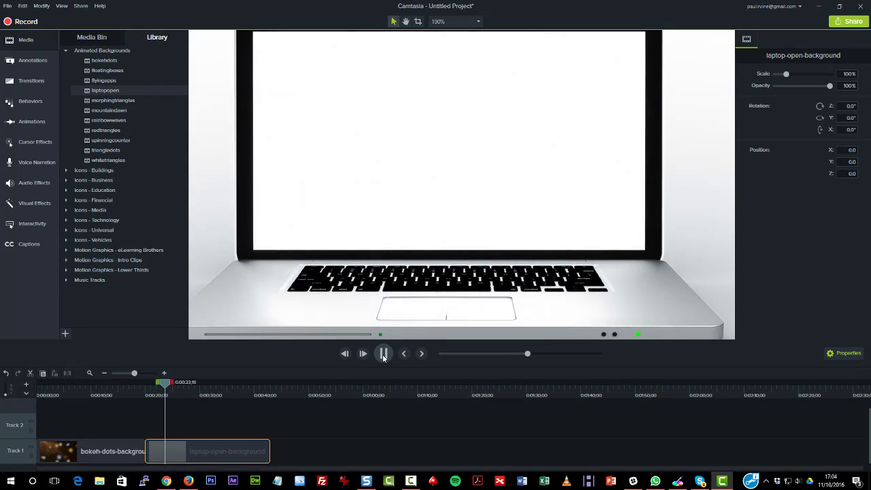
{"action": "left_click", "coordinate": [383, 353]}
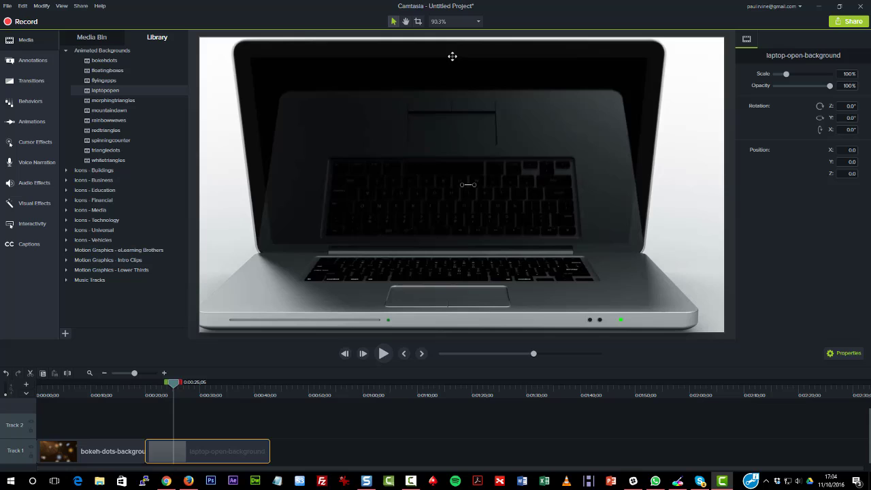
{"action": "mouse_move", "coordinate": [162, 410]}
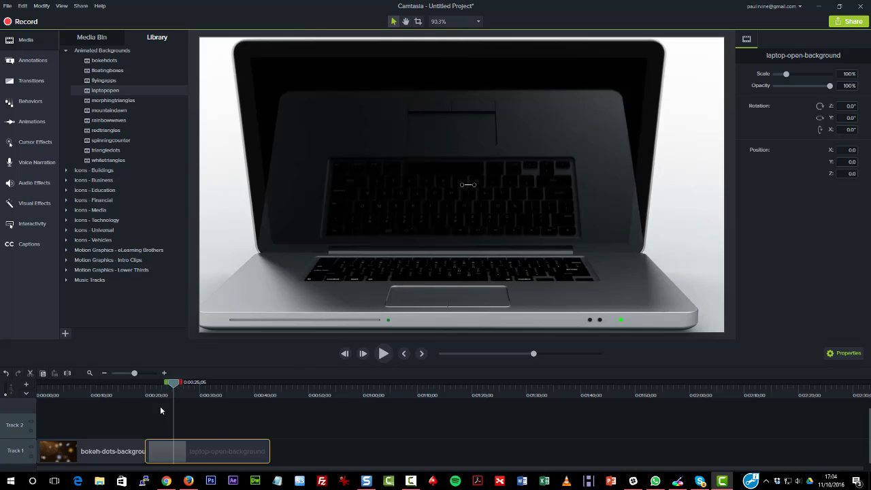
{"action": "mouse_move", "coordinate": [206, 377]}
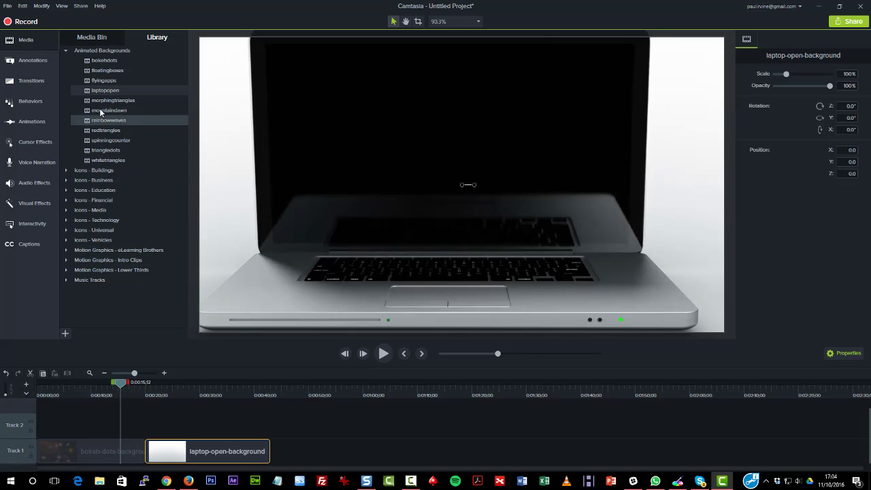
Open Transitions, browse the thumbnails, and filter the Type list to Wipes.
{"action": "left_click", "coordinate": [31, 80]}
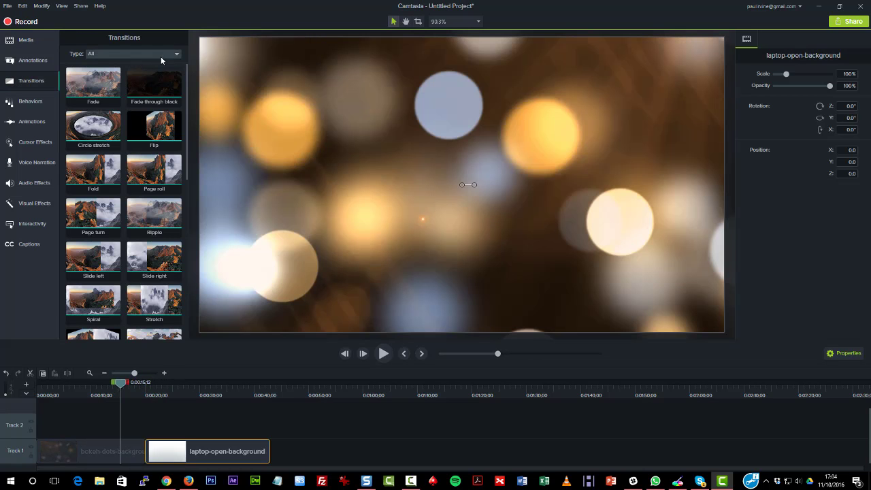
{"action": "scroll", "scroll_direction": "down", "scroll_amount": 3}
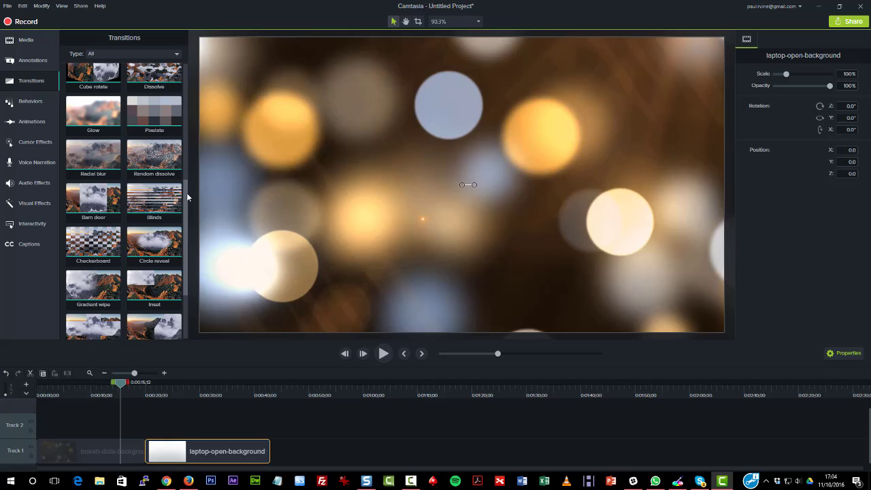
{"action": "scroll", "scroll_direction": "down", "scroll_amount": 3}
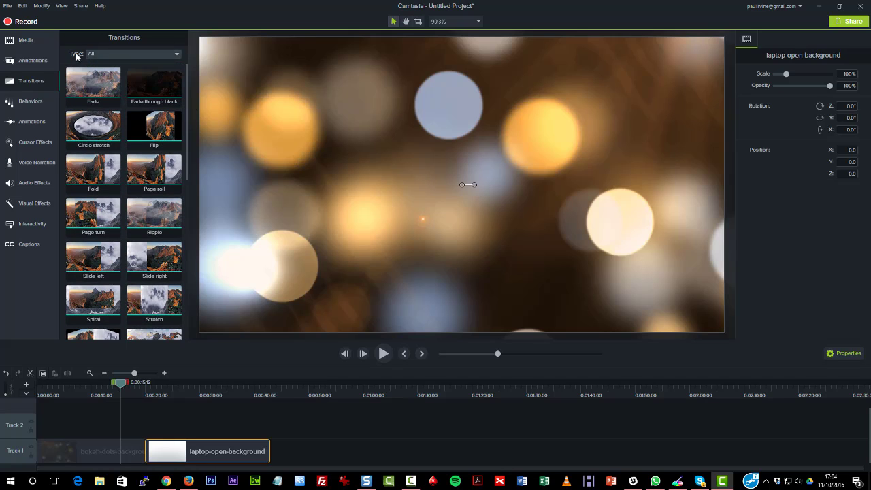
{"action": "left_click", "coordinate": [133, 54]}
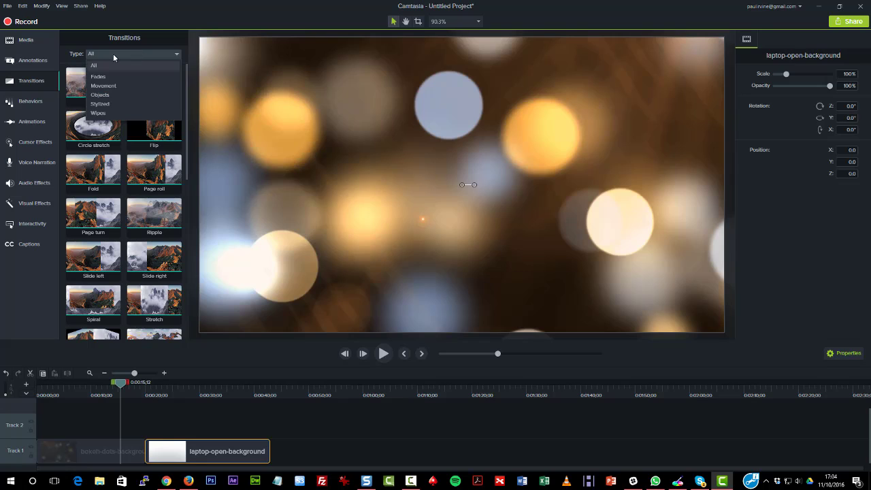
{"action": "mouse_move", "coordinate": [137, 89]}
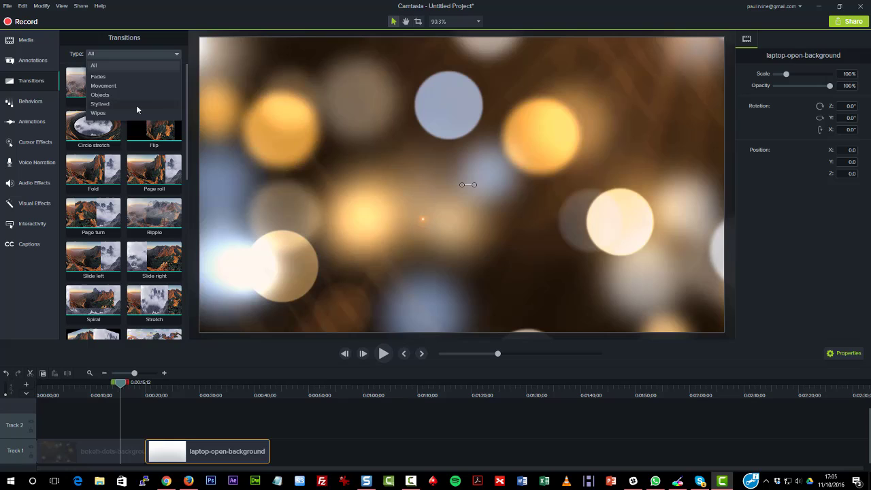
{"action": "mouse_move", "coordinate": [138, 114]}
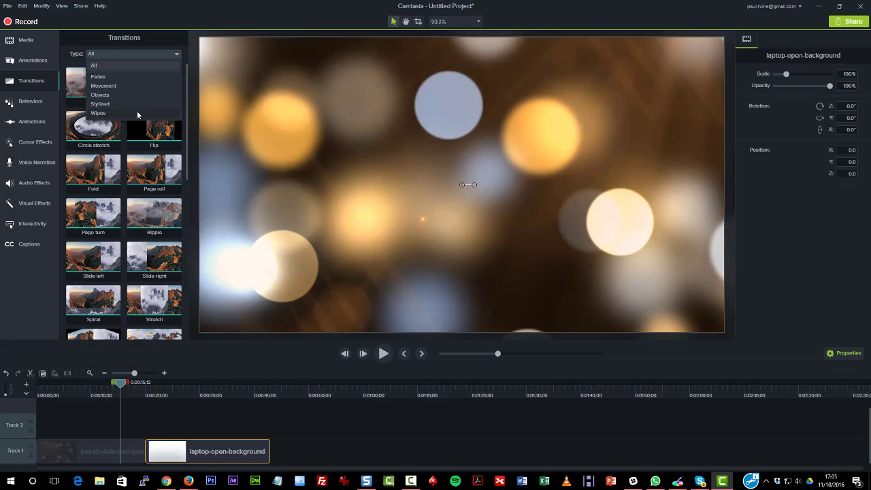
{"action": "mouse_move", "coordinate": [134, 115]}
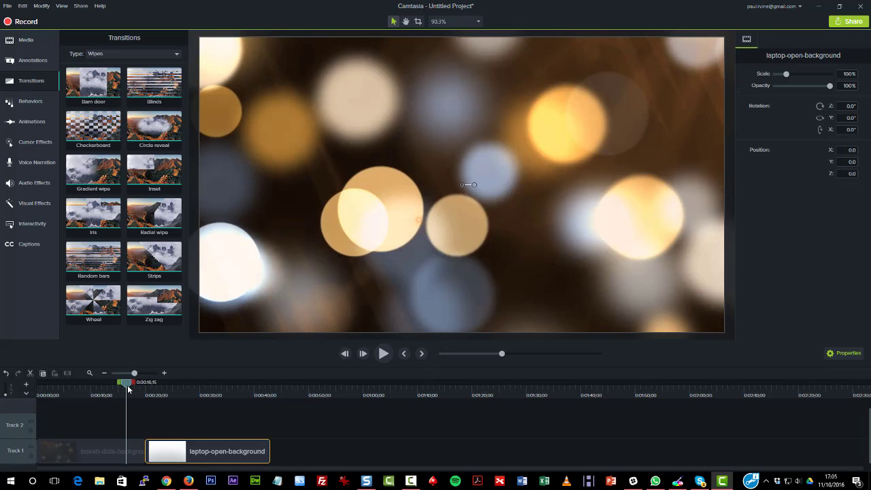
{"action": "left_click", "coordinate": [153, 127]}
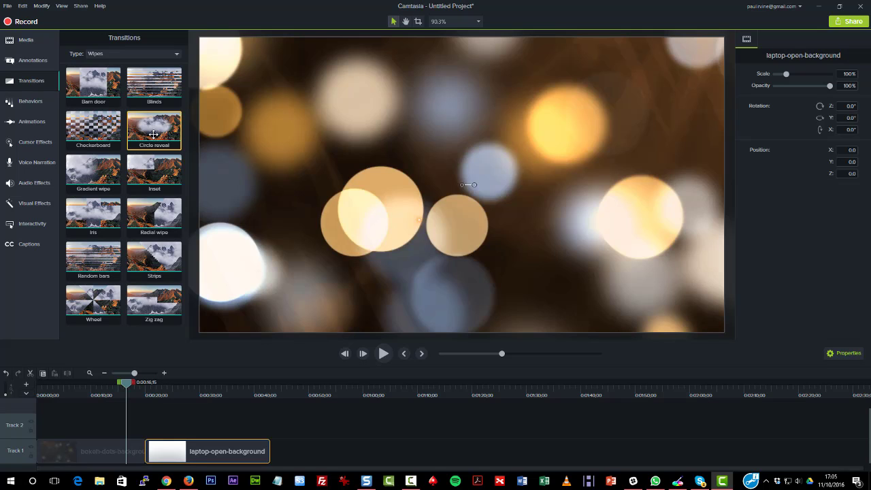
Apply the Circle reveal transition to the laptop-open clip and preview it.
{"action": "left_click_drag", "start_coordinate": [154, 126], "coordinate": [150, 411]}
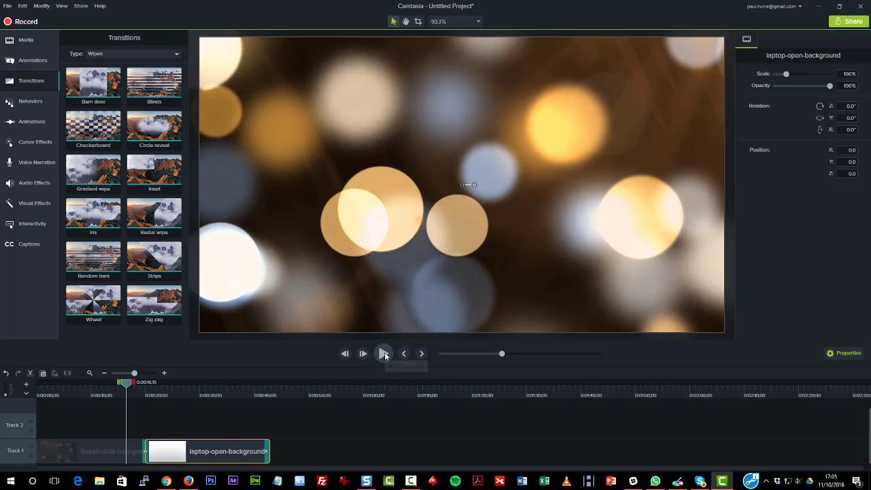
{"action": "left_click", "coordinate": [383, 353]}
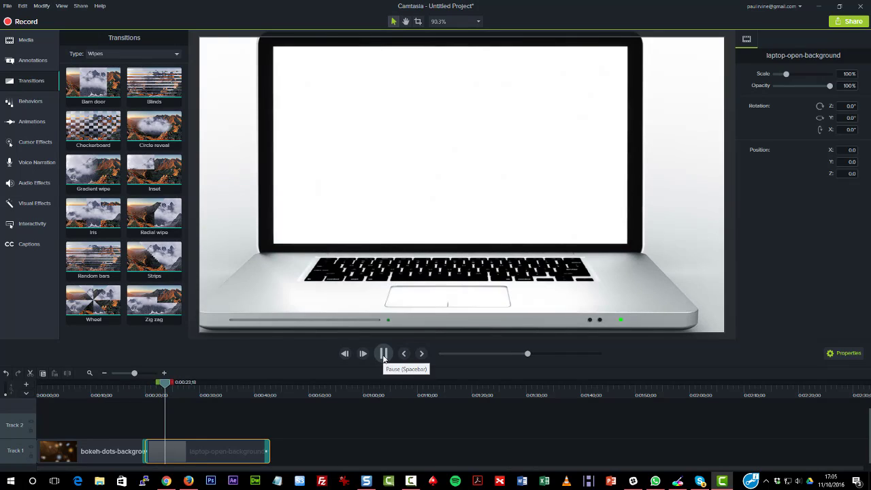
{"action": "left_click", "coordinate": [383, 353]}
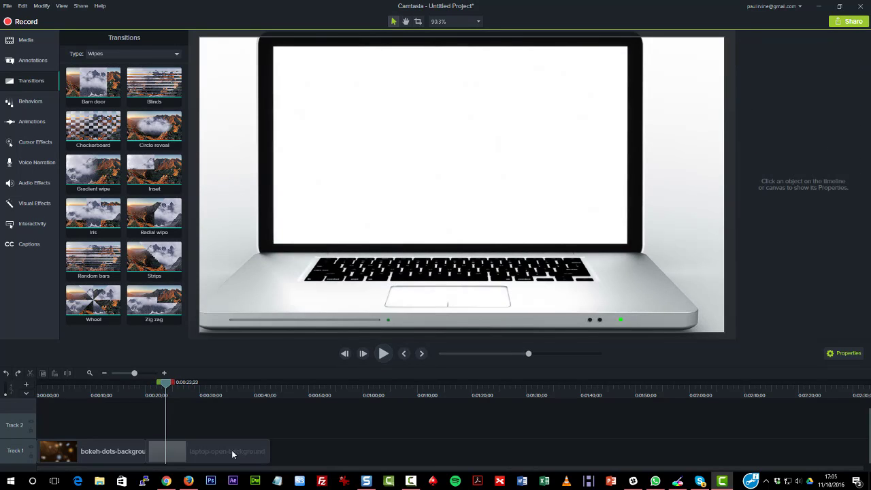
Move laptop-open to the start of Track 1 and preview the cut.
{"action": "left_click_drag", "start_coordinate": [112, 451], "coordinate": [365, 451]}
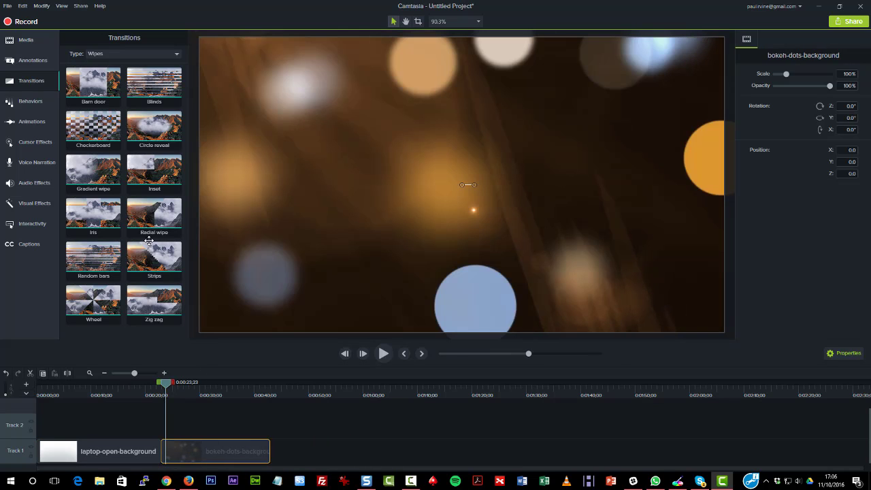
{"action": "left_click", "coordinate": [99, 450]}
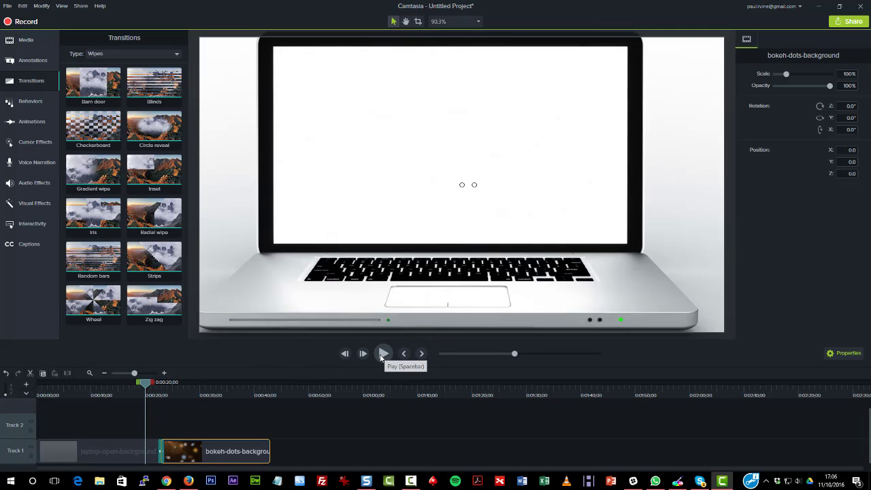
{"action": "left_click", "coordinate": [383, 353]}
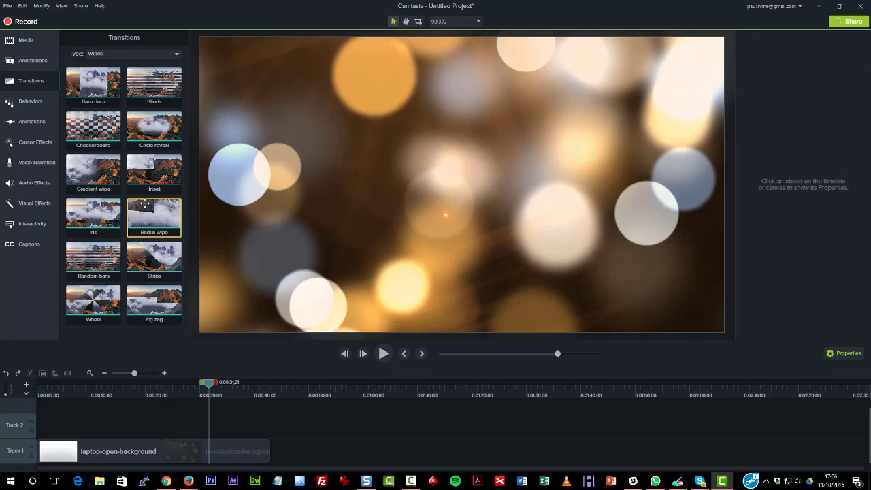
Filter transitions to Objects, preview the Cube rotate join, and select the transition for its settings.
{"action": "left_click", "coordinate": [133, 54]}
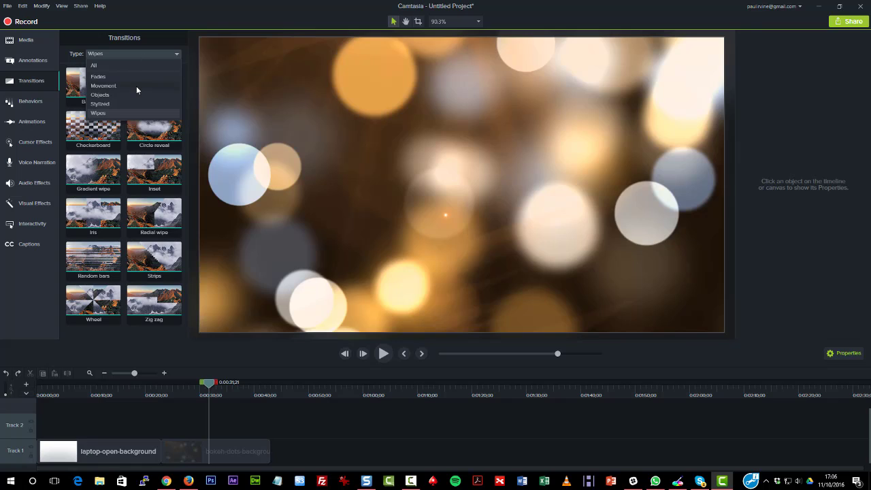
{"action": "left_click", "coordinate": [100, 95]}
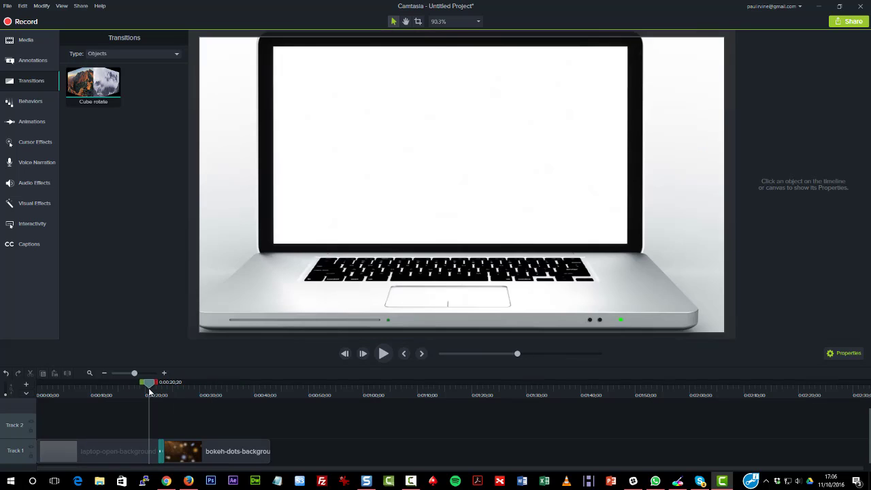
{"action": "mouse_move", "coordinate": [443, 422]}
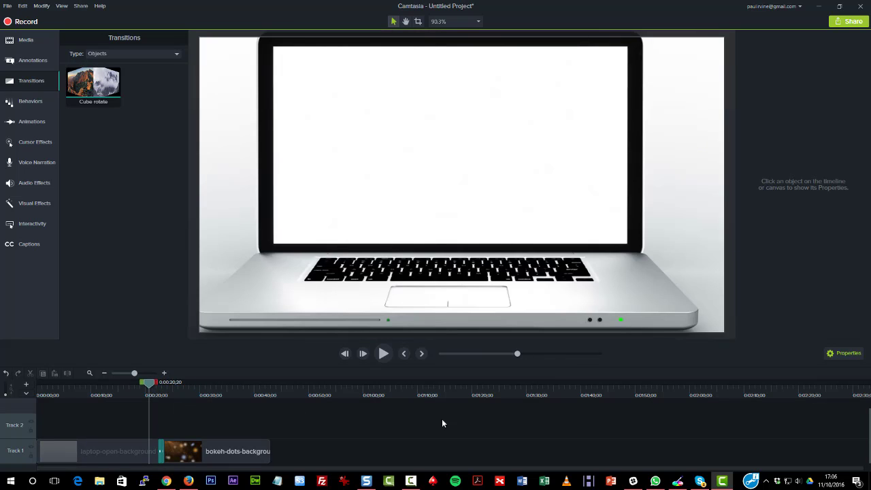
{"action": "left_click", "coordinate": [383, 353]}
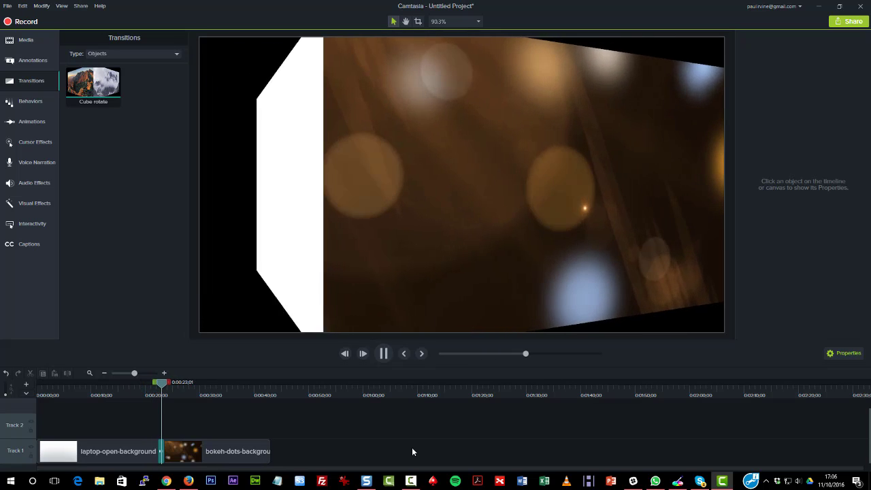
{"action": "left_click", "coordinate": [383, 353]}
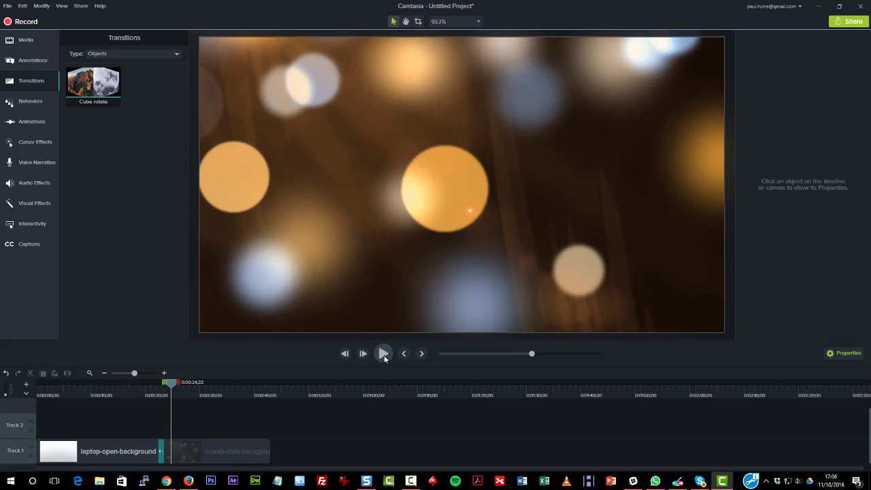
{"action": "mouse_move", "coordinate": [163, 451]}
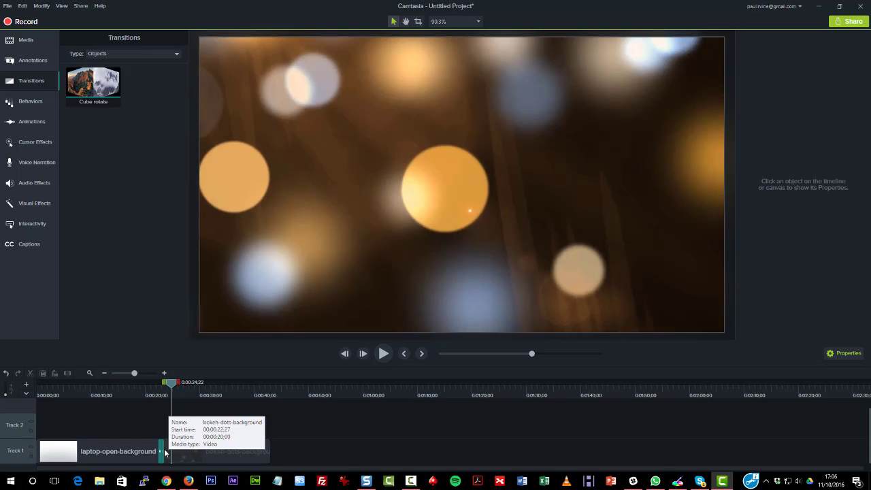
{"action": "left_click", "coordinate": [220, 451]}
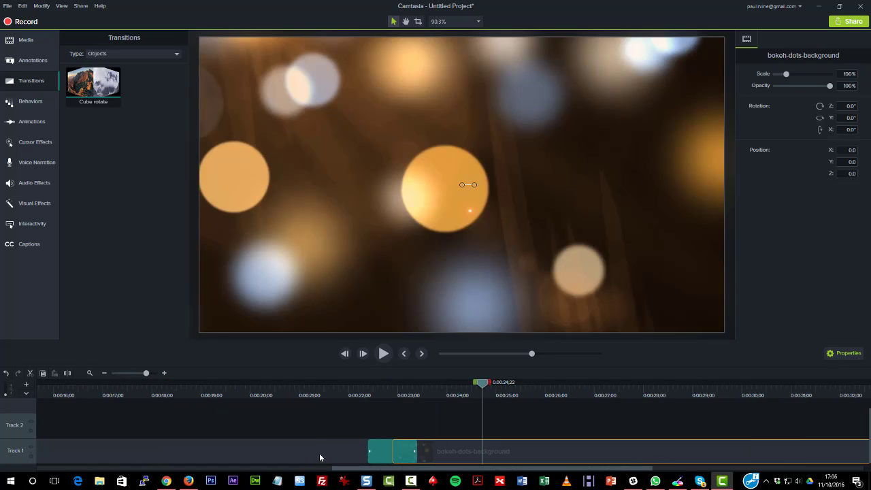
{"action": "left_click", "coordinate": [389, 451]}
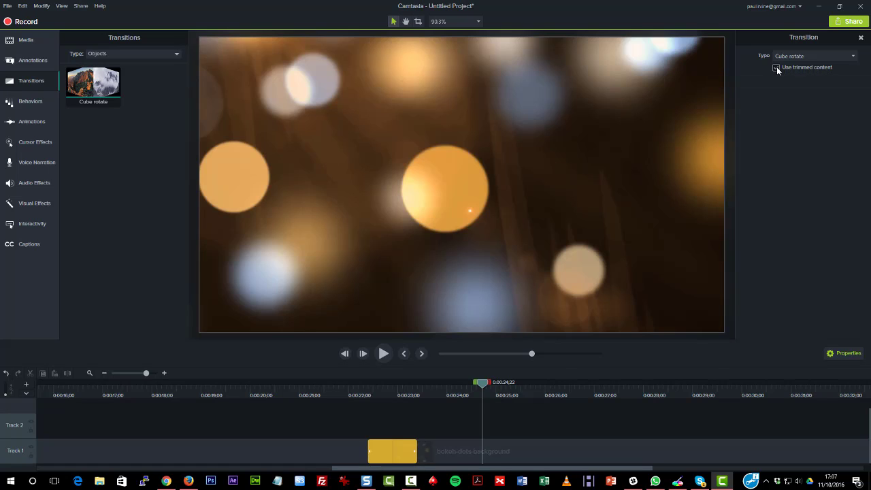
Keep Use trimmed content enabled and set the transition type to Stylized > Glow.
{"action": "left_click", "coordinate": [776, 67]}
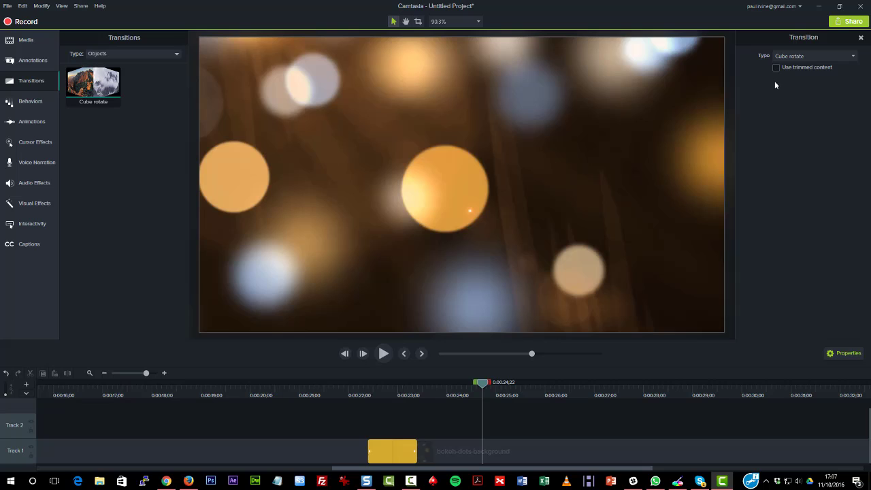
{"action": "mouse_move", "coordinate": [777, 68]}
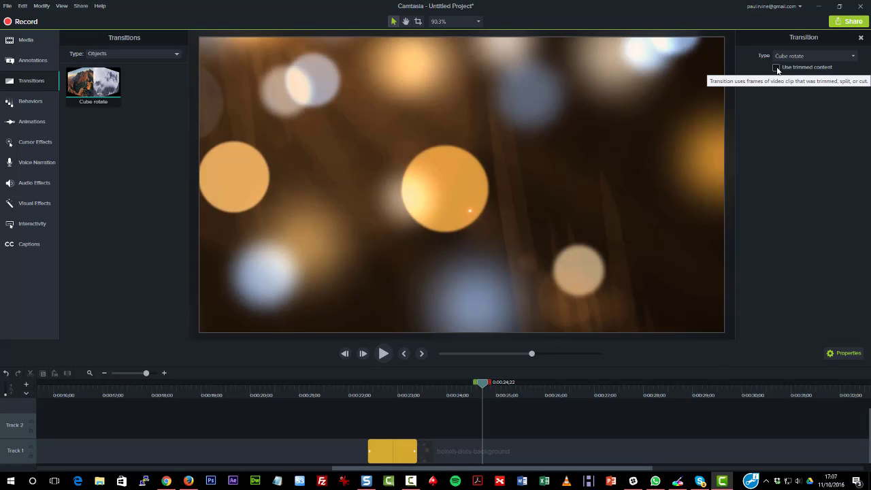
{"action": "left_click", "coordinate": [776, 66]}
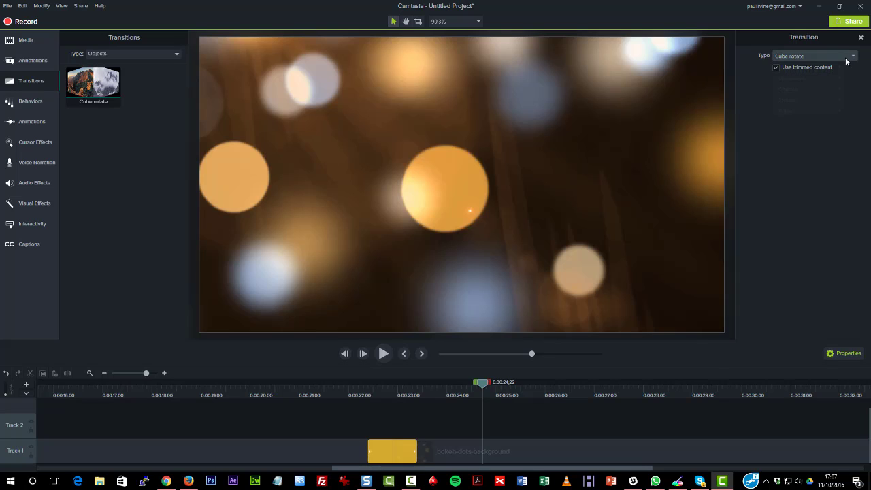
{"action": "left_click", "coordinate": [850, 56]}
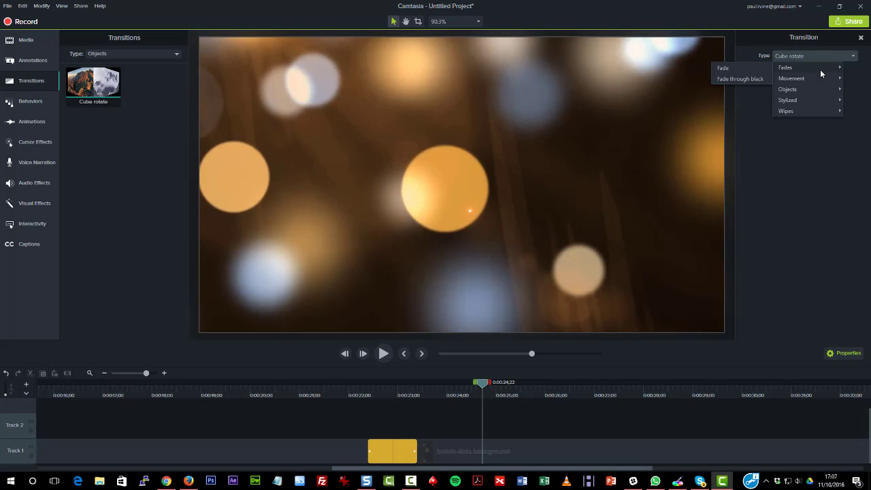
{"action": "left_click", "coordinate": [787, 100]}
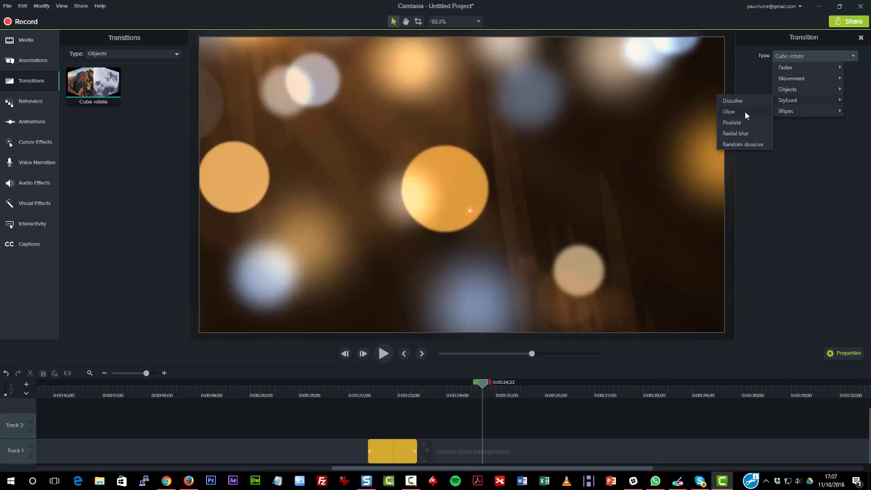
{"action": "left_click", "coordinate": [728, 111]}
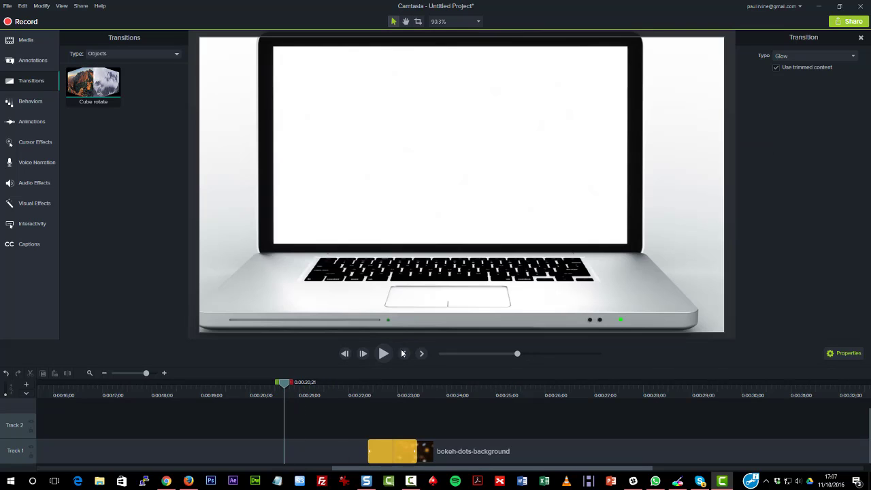
Preview the Glow transition, then play the lengthened Glow transition again.
{"action": "left_click", "coordinate": [383, 353]}
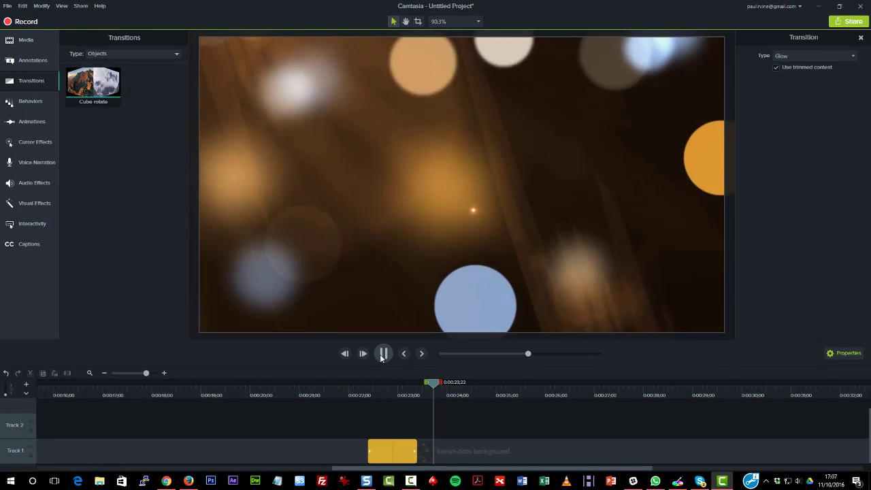
{"action": "left_click", "coordinate": [382, 353]}
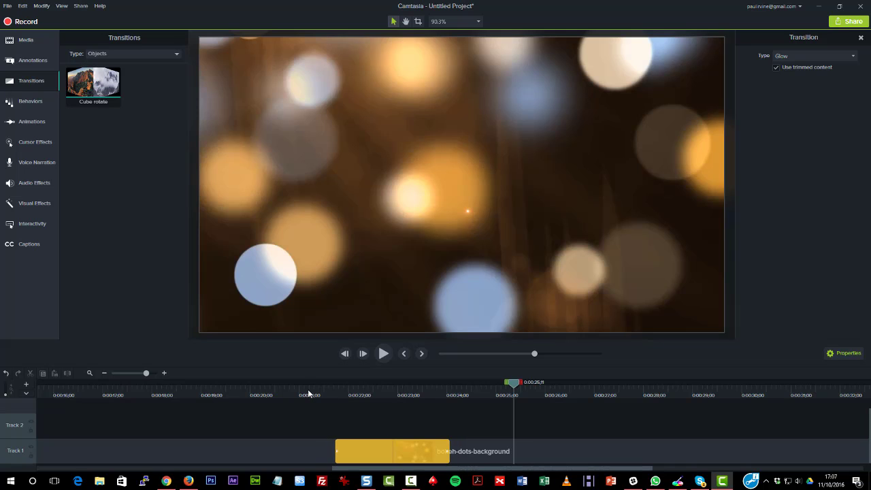
{"action": "left_click", "coordinate": [383, 353]}
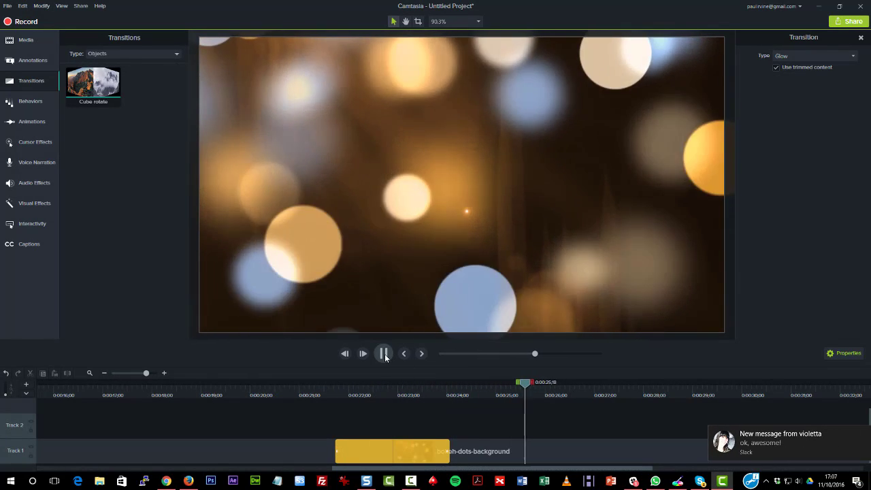
{"action": "left_click", "coordinate": [383, 354]}
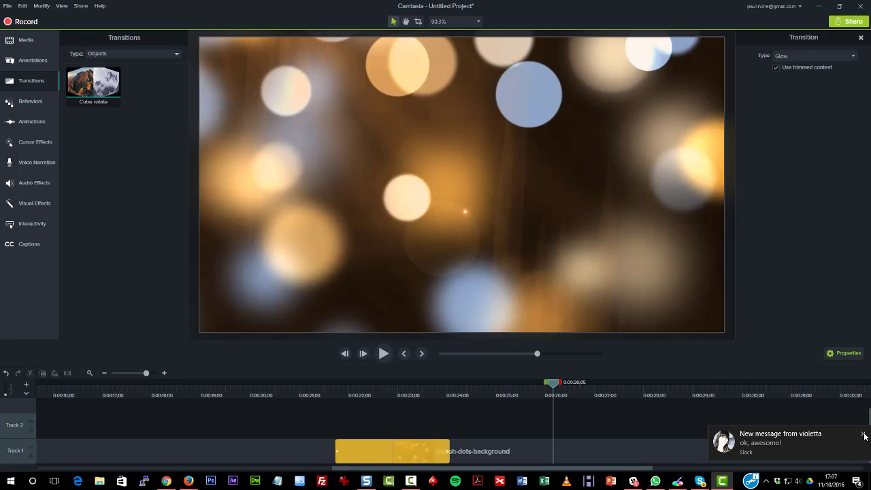